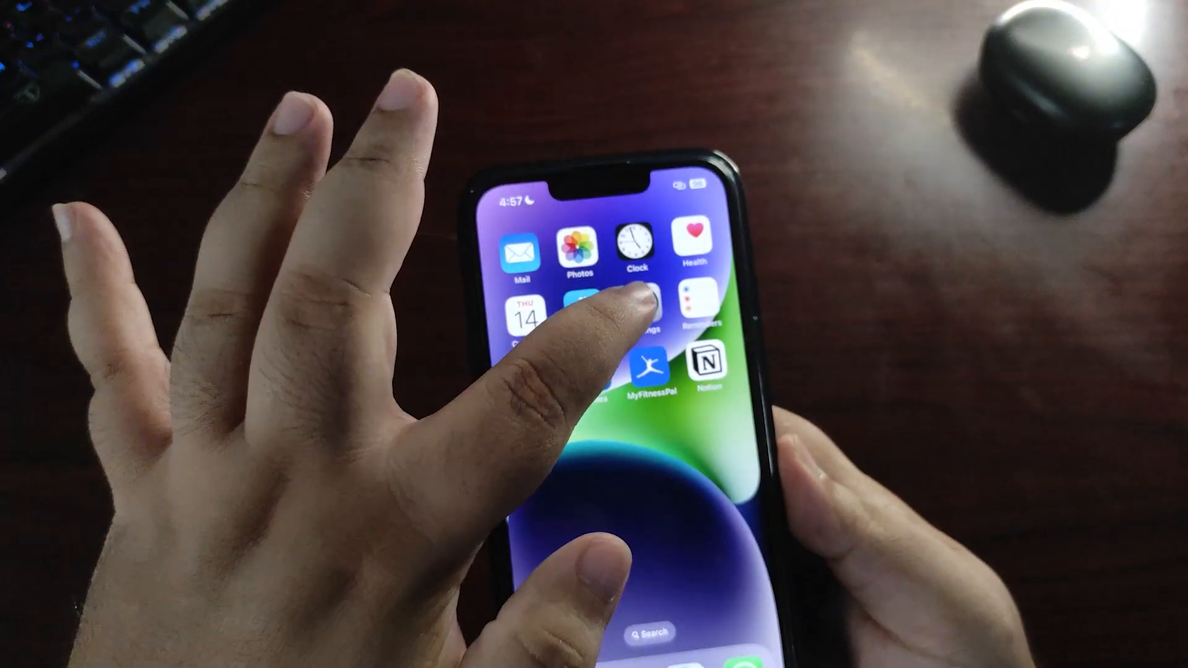
# Step: Launch Settings from the home screen to reach Sounds & Haptics ringtones
pyautogui.click(640, 310)
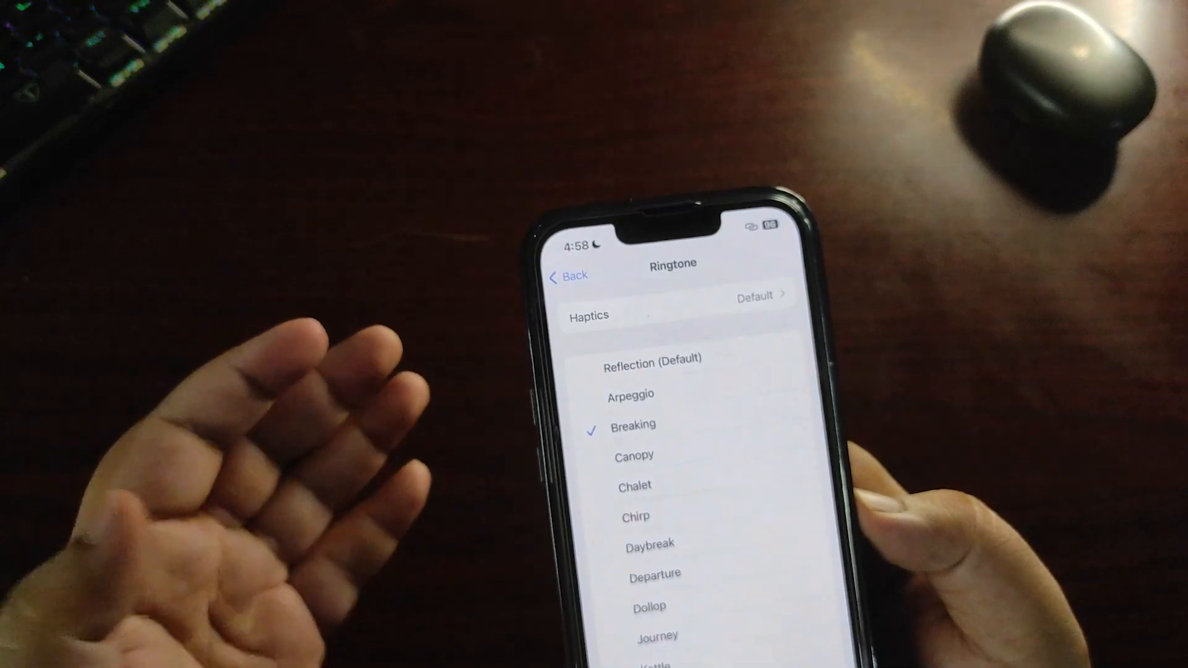
# Step: Select Breaking as the ringtone and scroll to the list's bottom at Classic
pyautogui.scroll(-3)
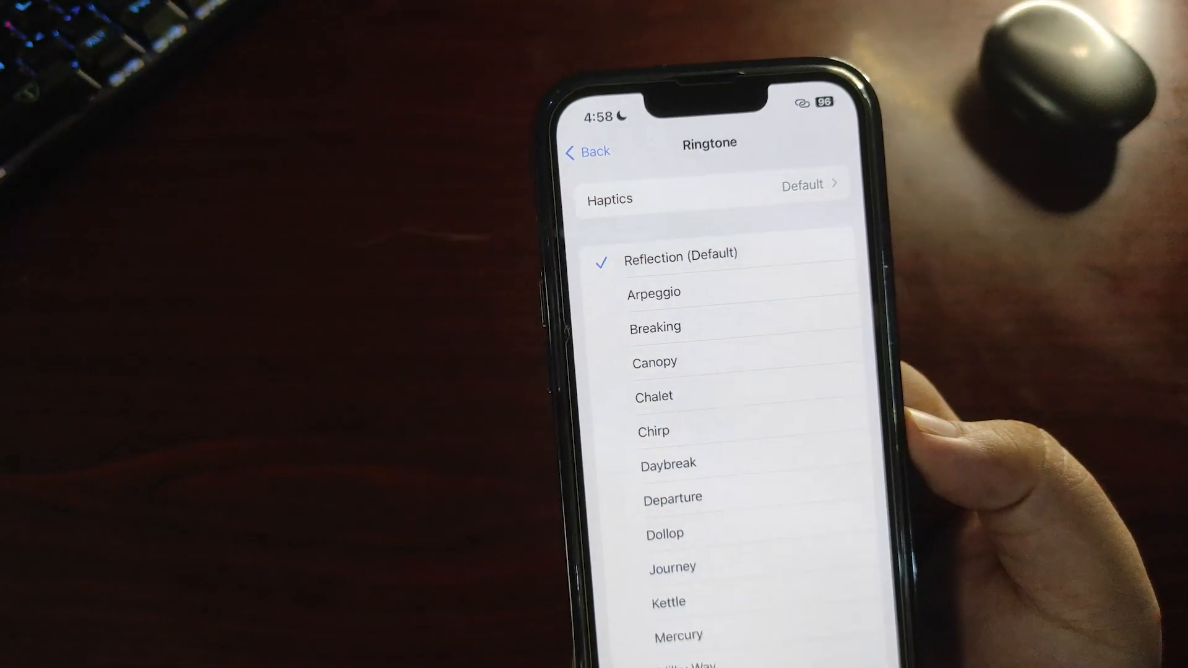
pyautogui.click(672, 327)
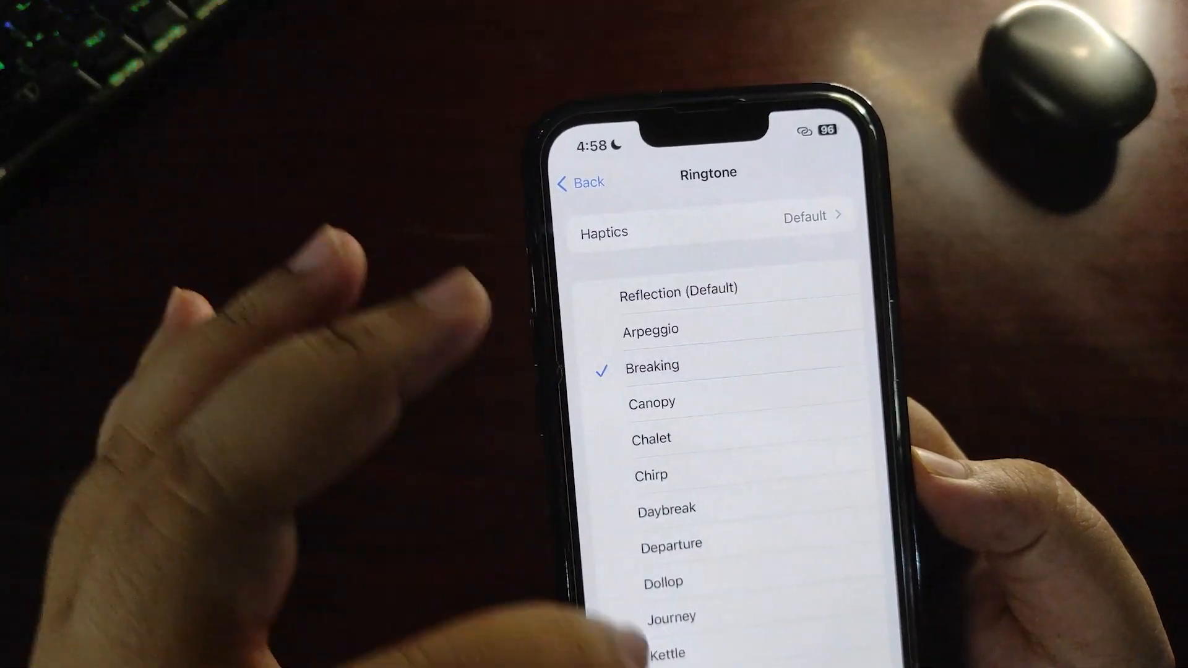
pyautogui.scroll(-3)
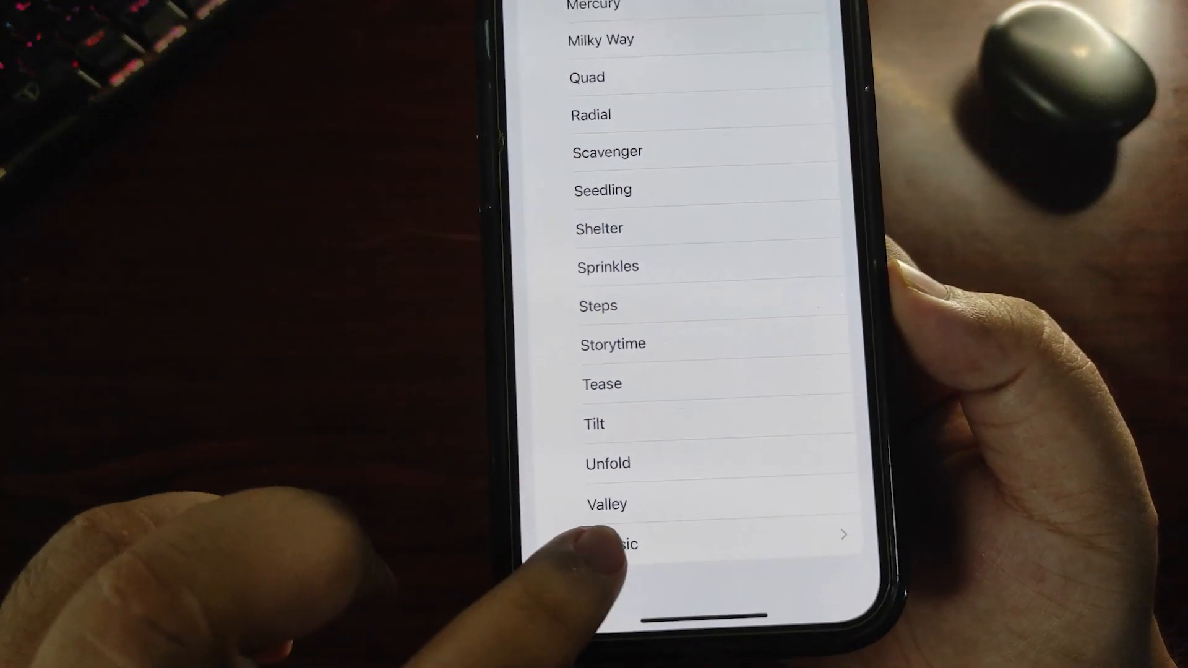
# Step: Browse the Classic tones list, then go back to Sounds & Haptics showing Breaking
pyautogui.click(621, 544)
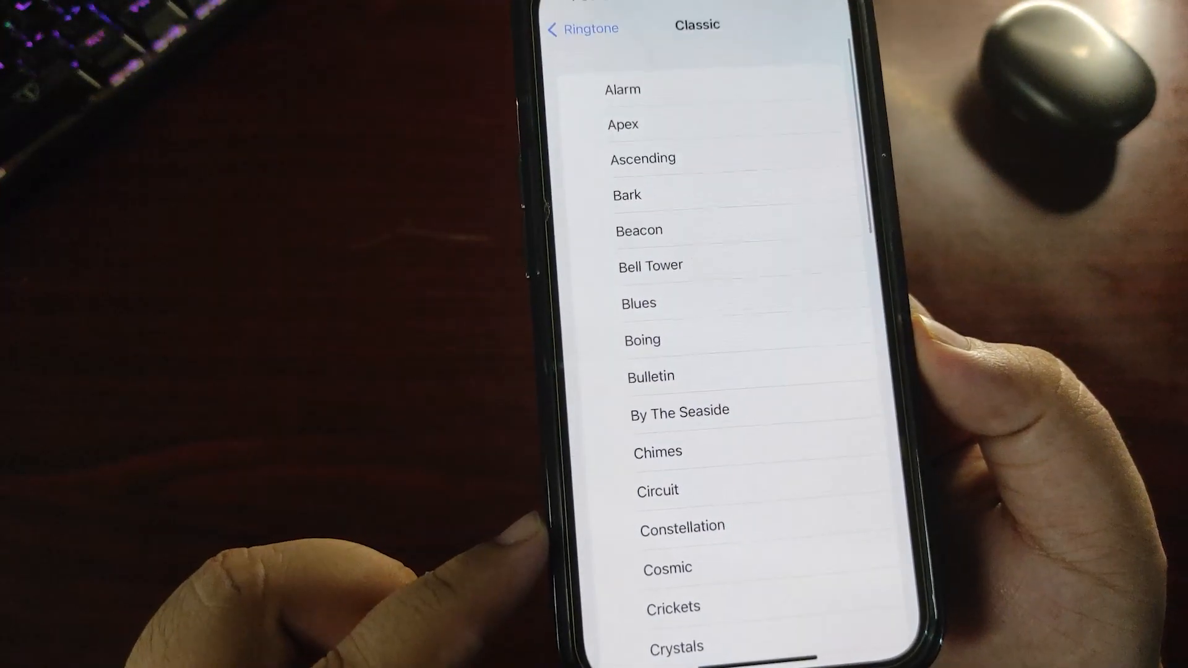
pyautogui.scroll(-3)
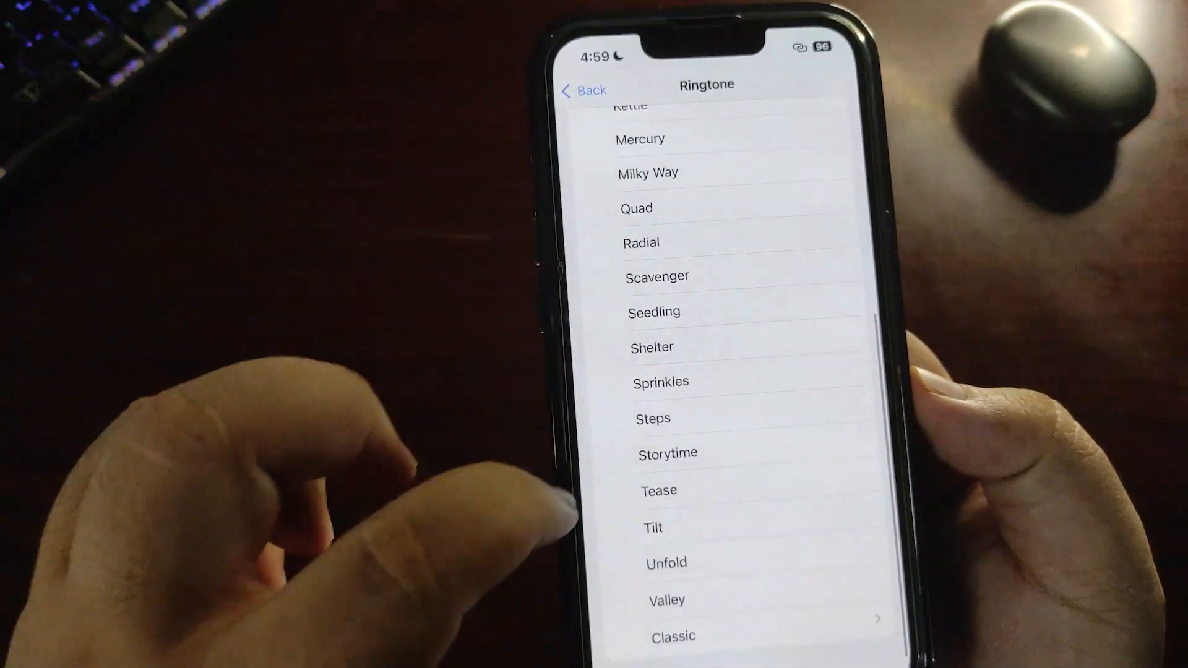
pyautogui.click(583, 89)
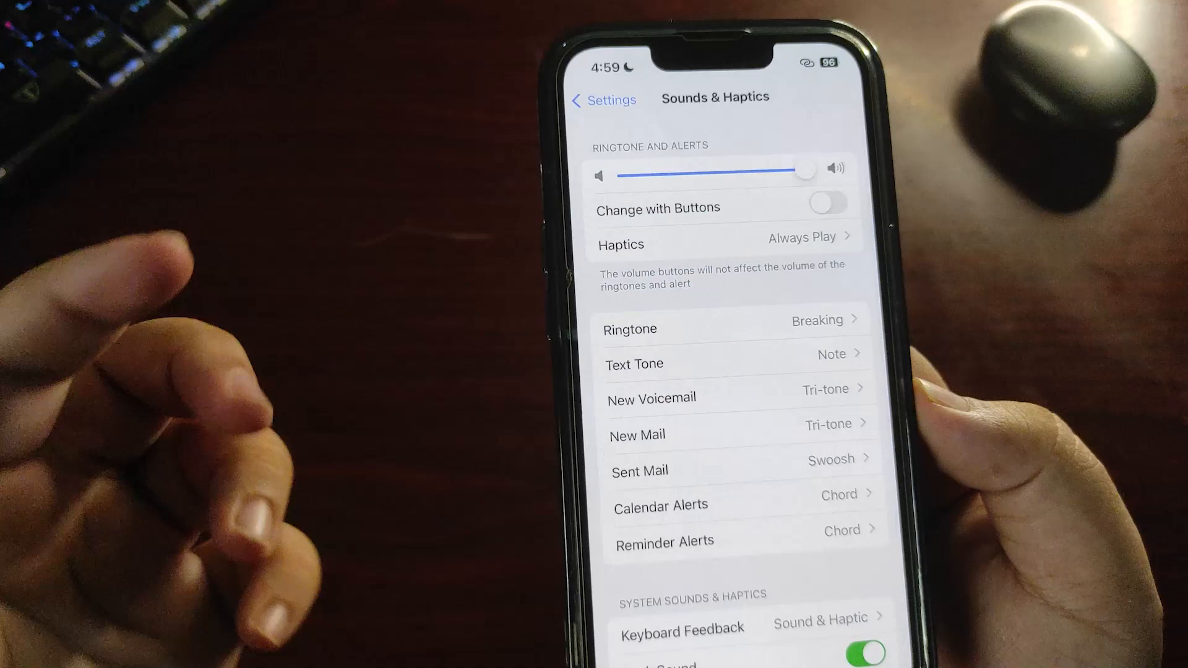